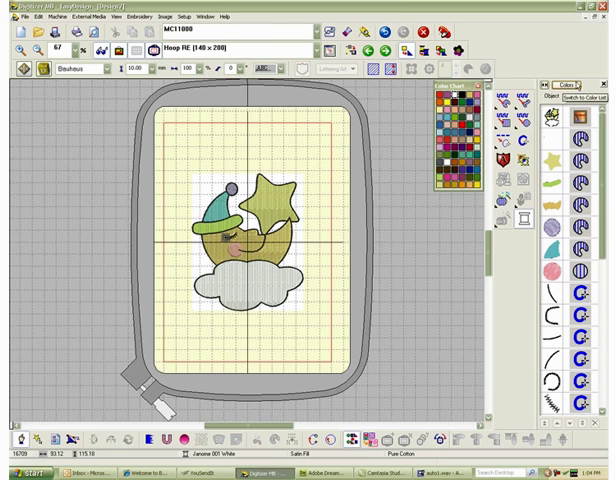
Step: Bring up the Object panel beside the sleeping moon design in the hoop
left_click(578, 82)
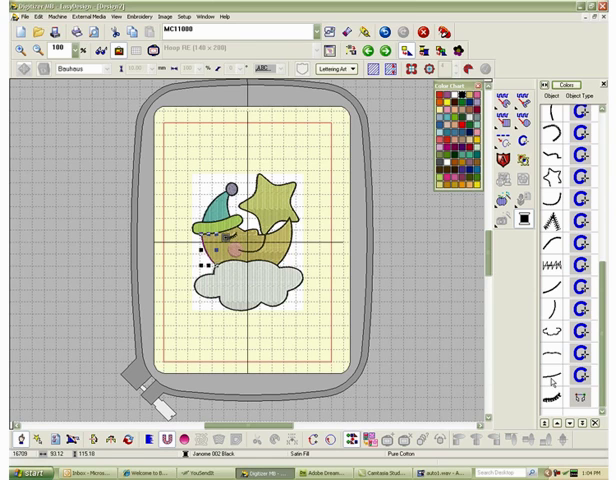
Step: Select the whole moon, star and cloud design for editing
left_click(256, 250)
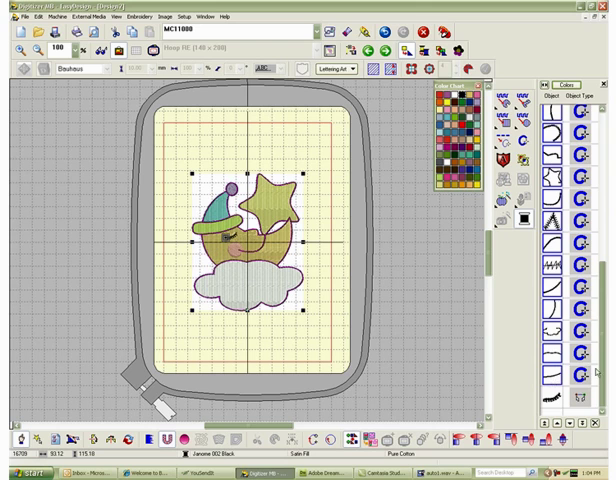
scroll("down", 3)
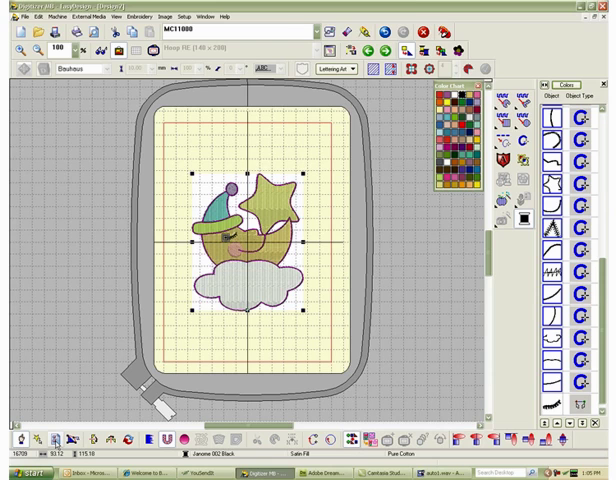
Step: Change the selected outlines from Satin to Triple Run line stitch at 2.50 mm length
double_click(240, 240)
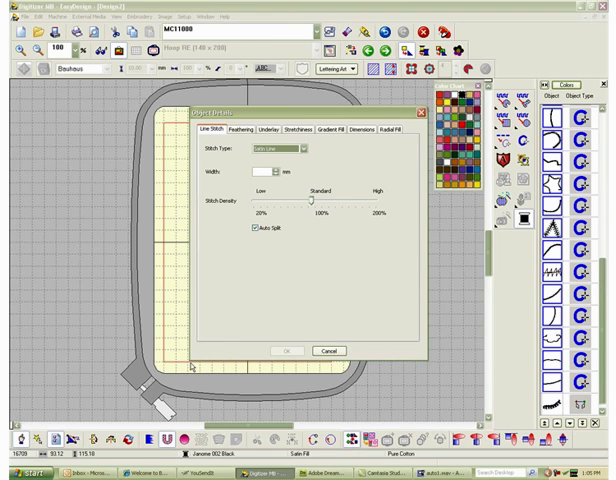
mouse_move(220, 320)
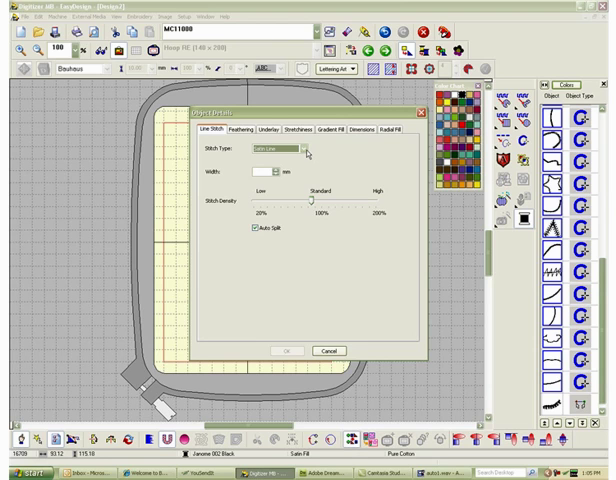
left_click(304, 152)
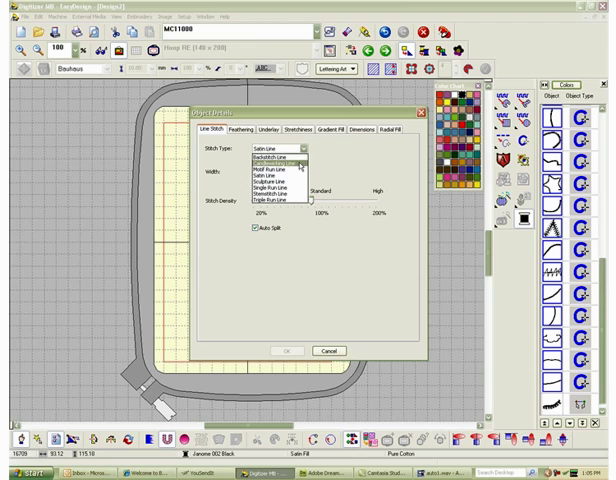
mouse_move(290, 202)
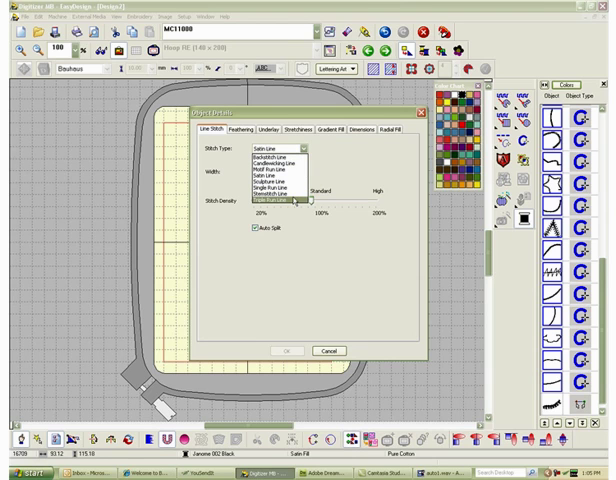
left_click(280, 204)
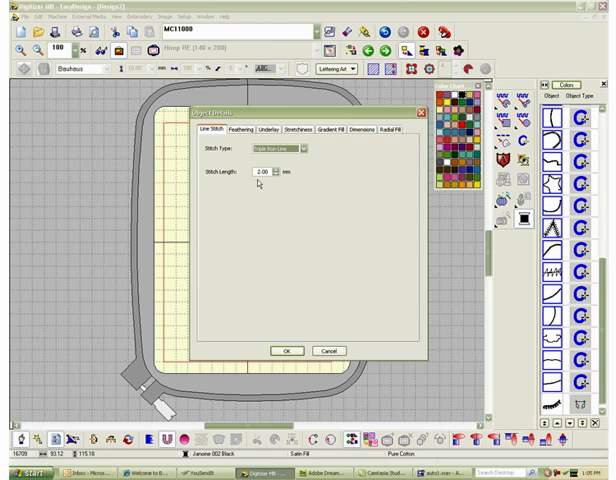
mouse_move(258, 208)
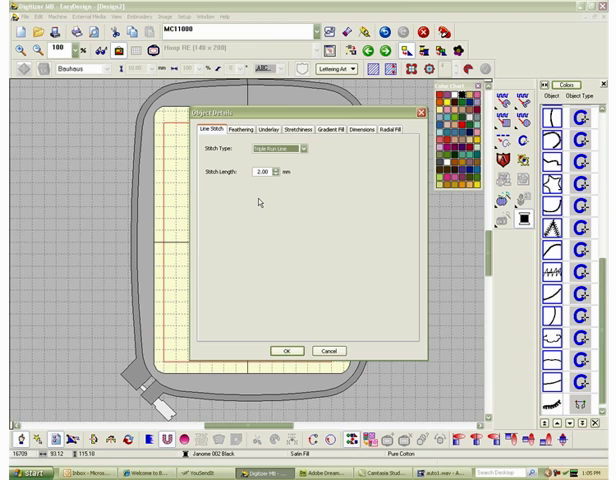
mouse_move(304, 296)
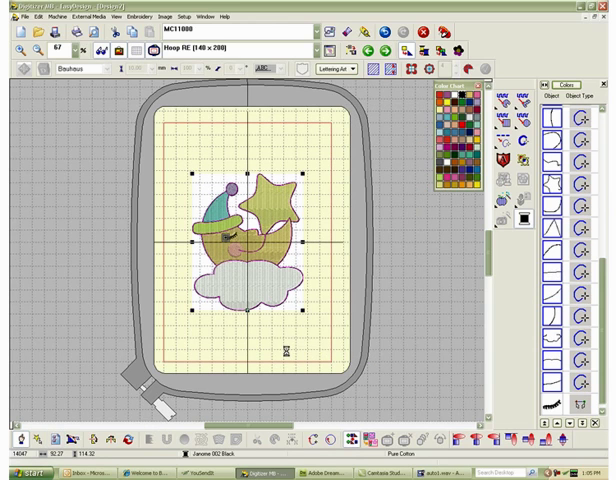
mouse_move(380, 280)
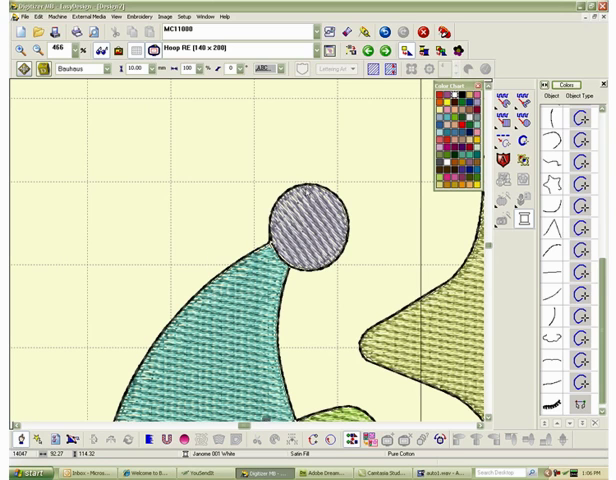
mouse_move(350, 316)
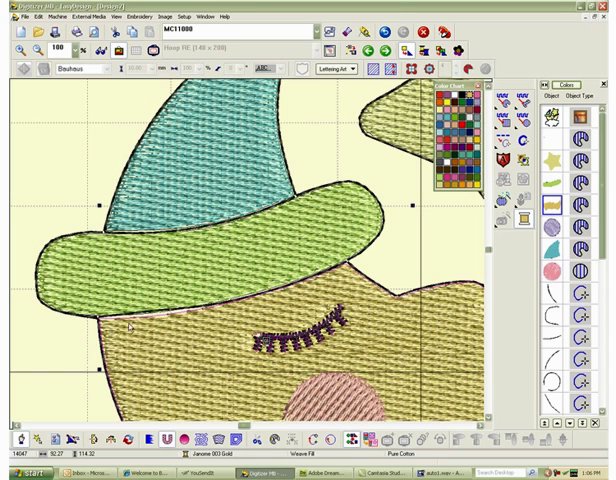
mouse_move(400, 208)
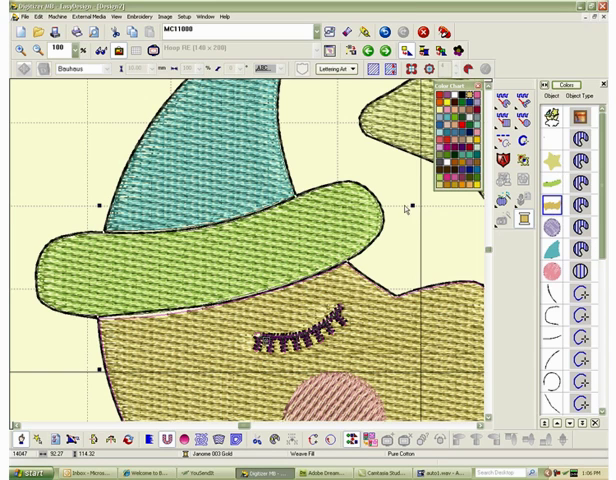
mouse_move(454, 284)
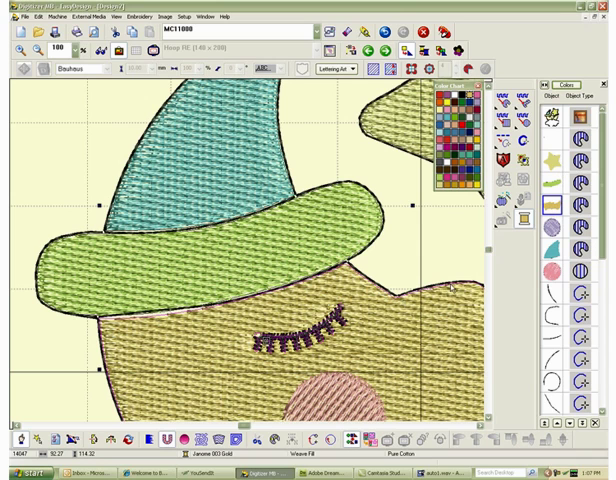